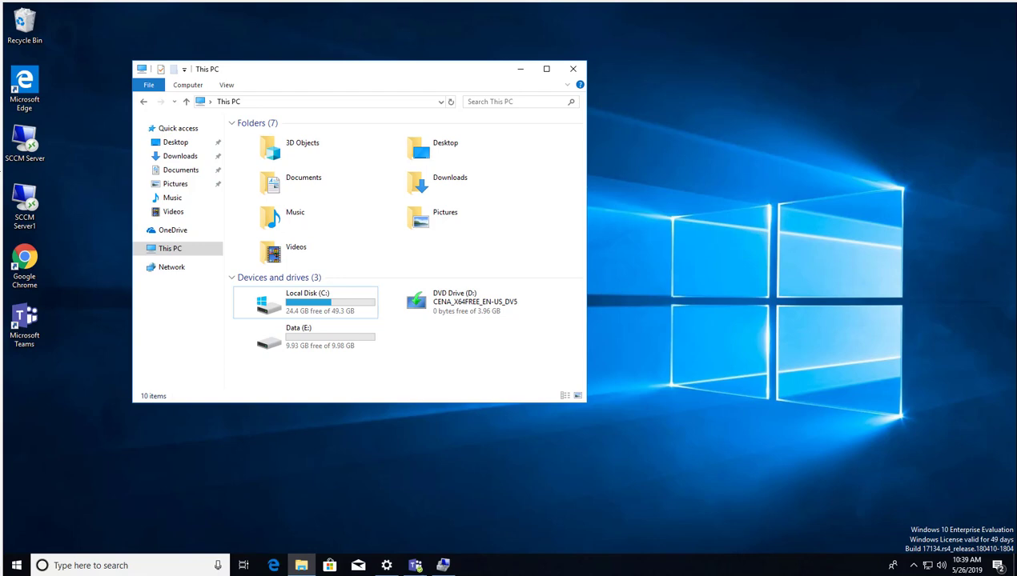
mouse_move(482, 406)
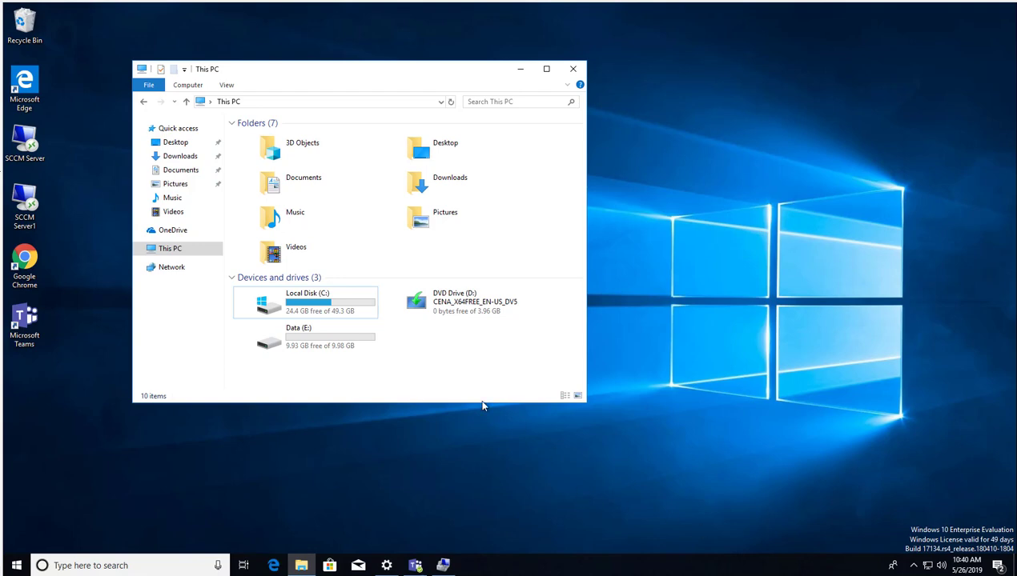
mouse_move(185, 428)
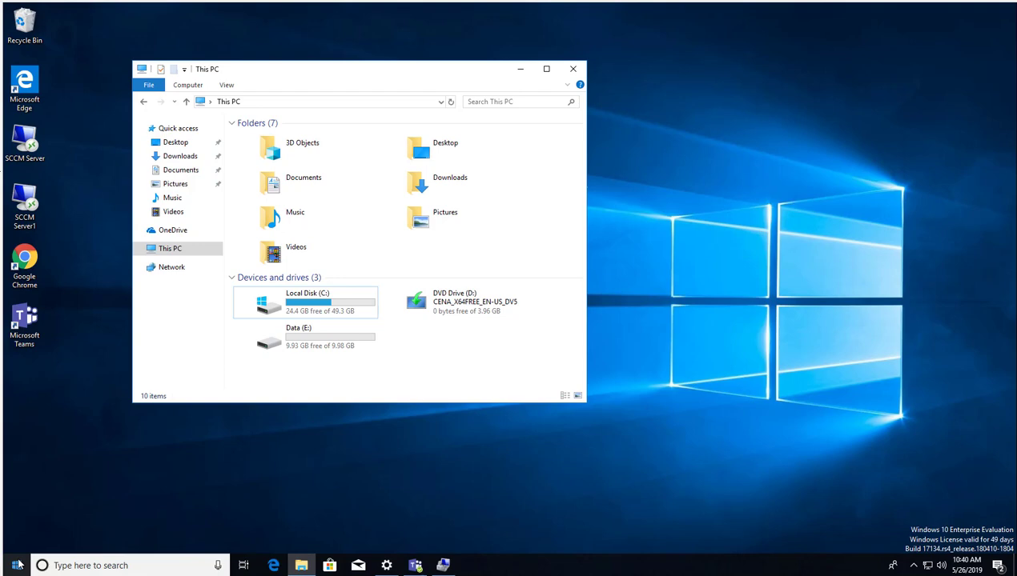
Search Windows for 'control' to find the Control Panel app.
click(16, 565)
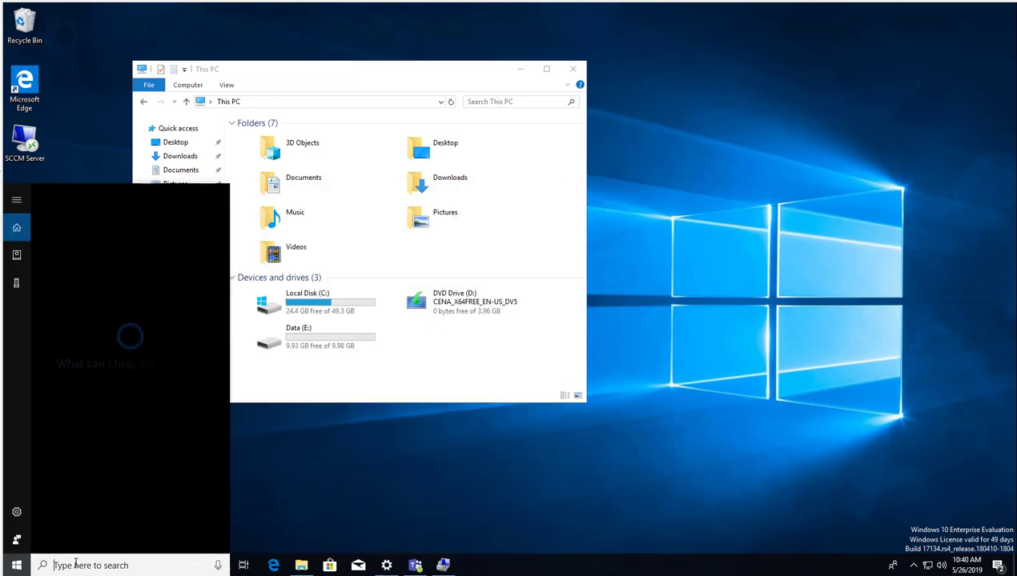
text(control)
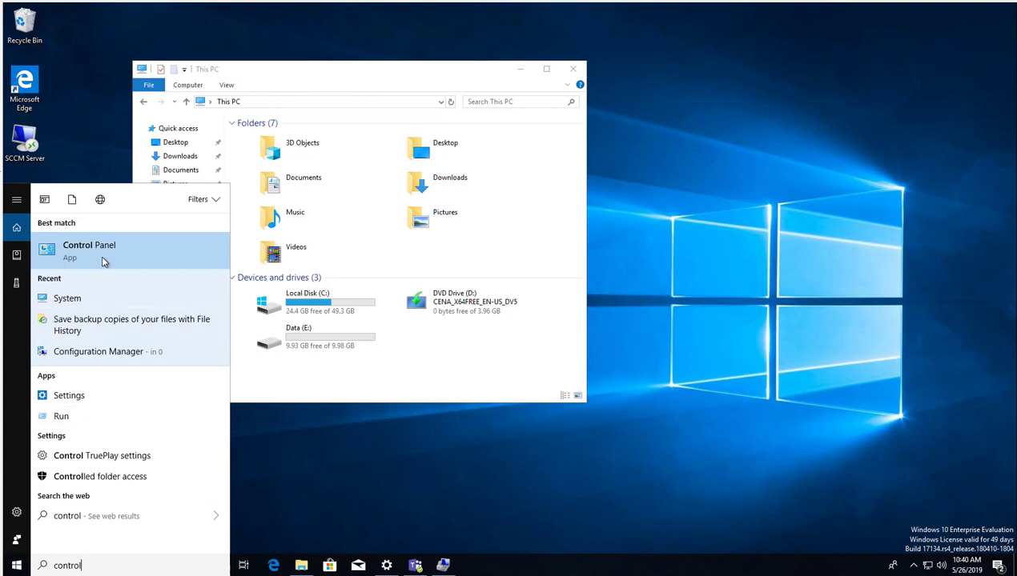
Launch Control Panel from the search results to reach All Control Panel Items.
click(89, 245)
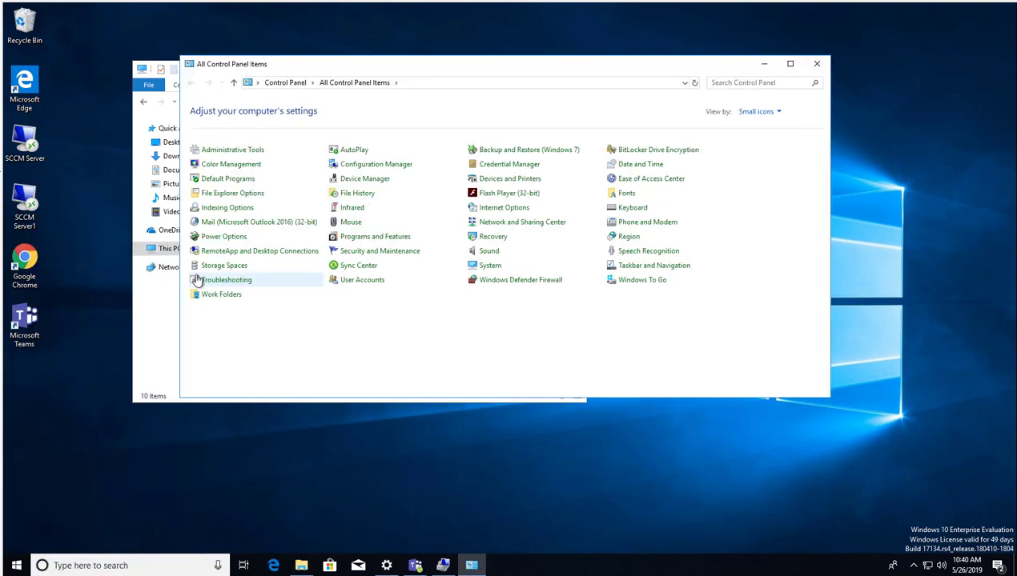
mouse_move(663, 286)
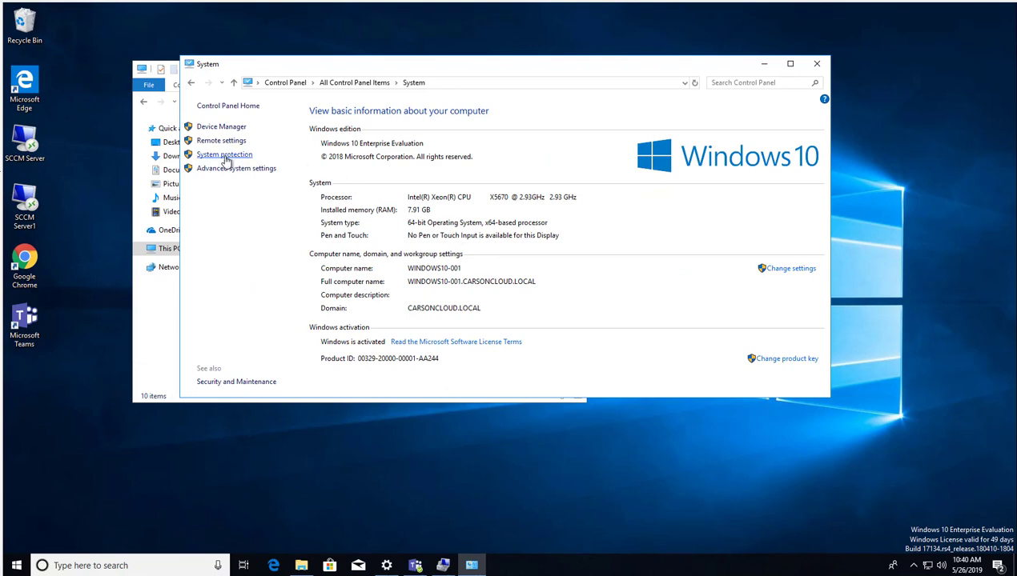
Open System protection, select Local Disk (C:) and bring up its Configure settings.
click(224, 154)
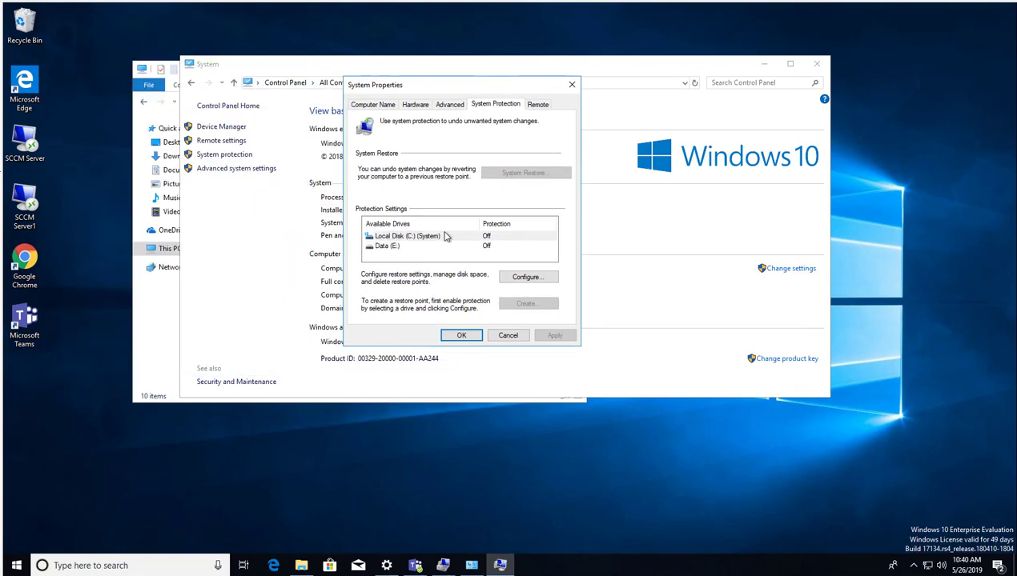
mouse_move(424, 246)
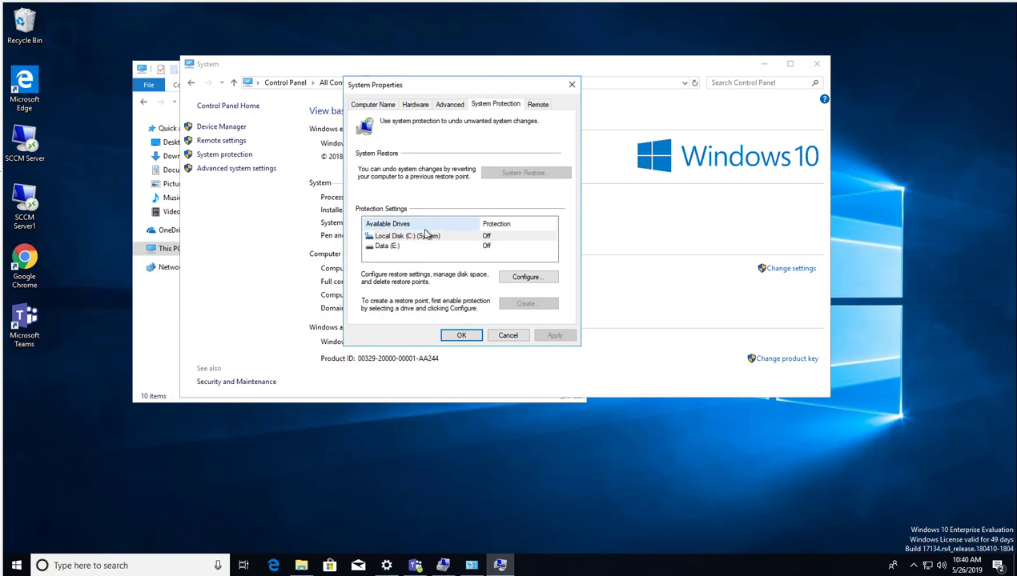
click(407, 235)
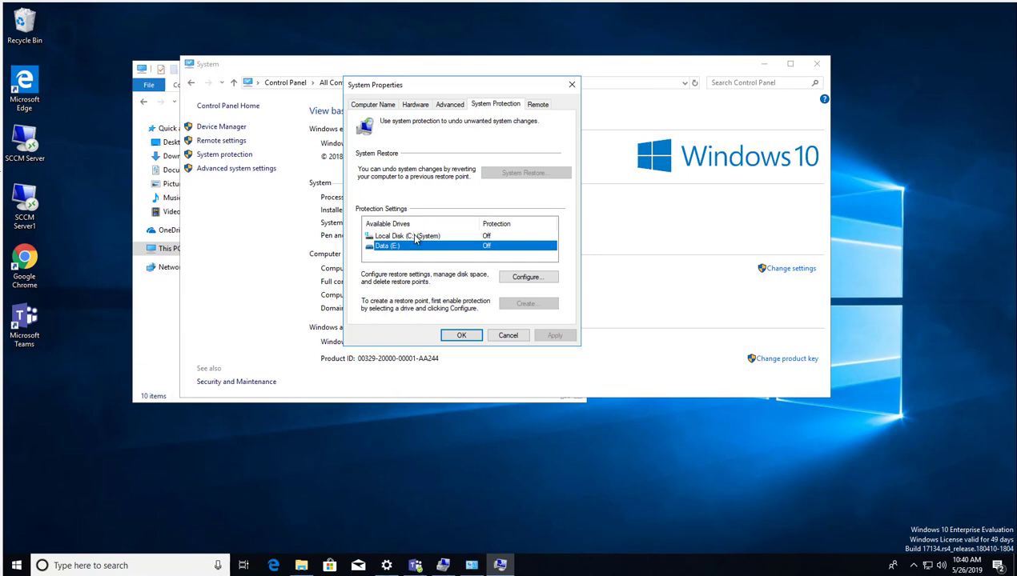
click(407, 235)
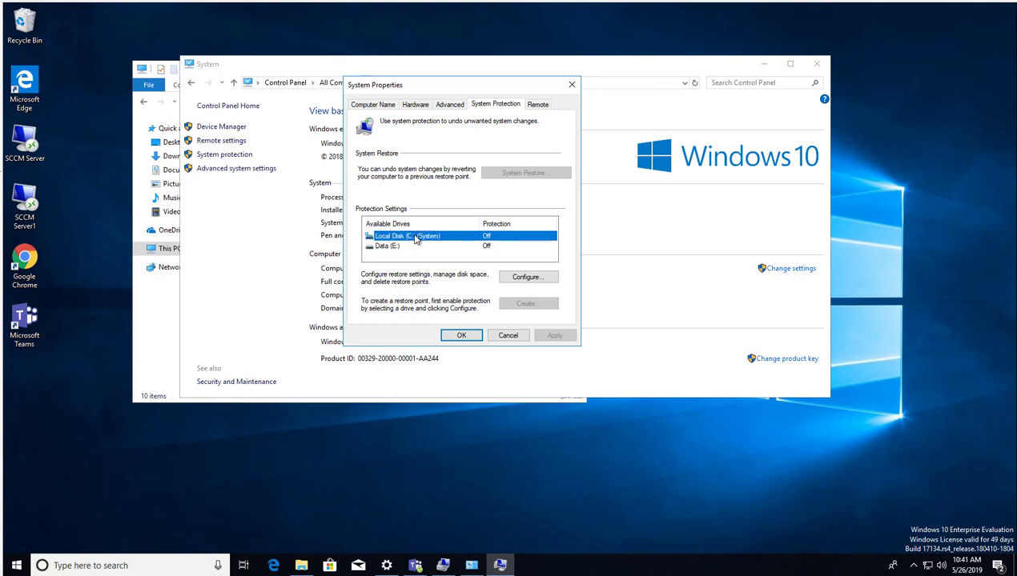
mouse_move(432, 243)
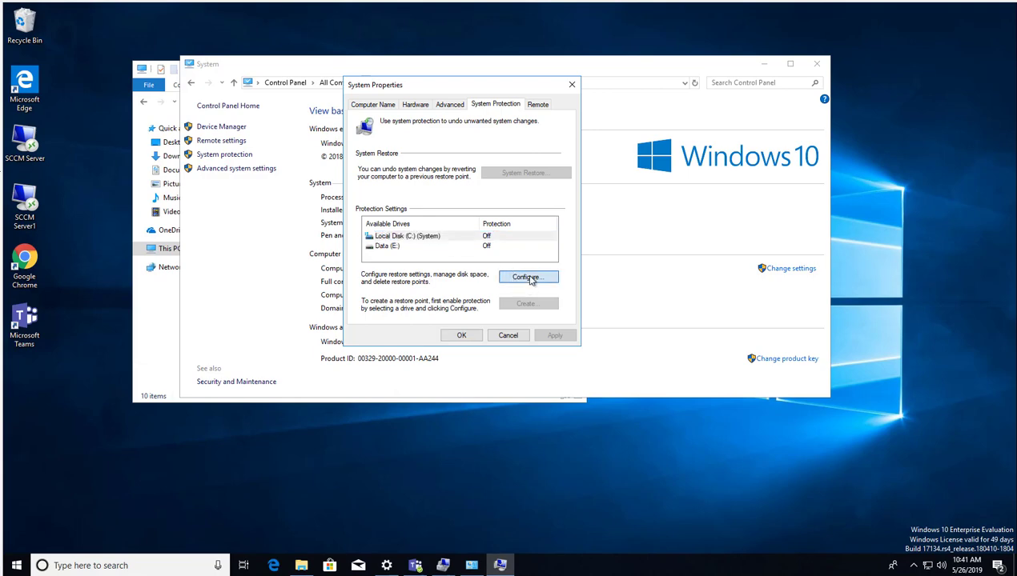
click(527, 277)
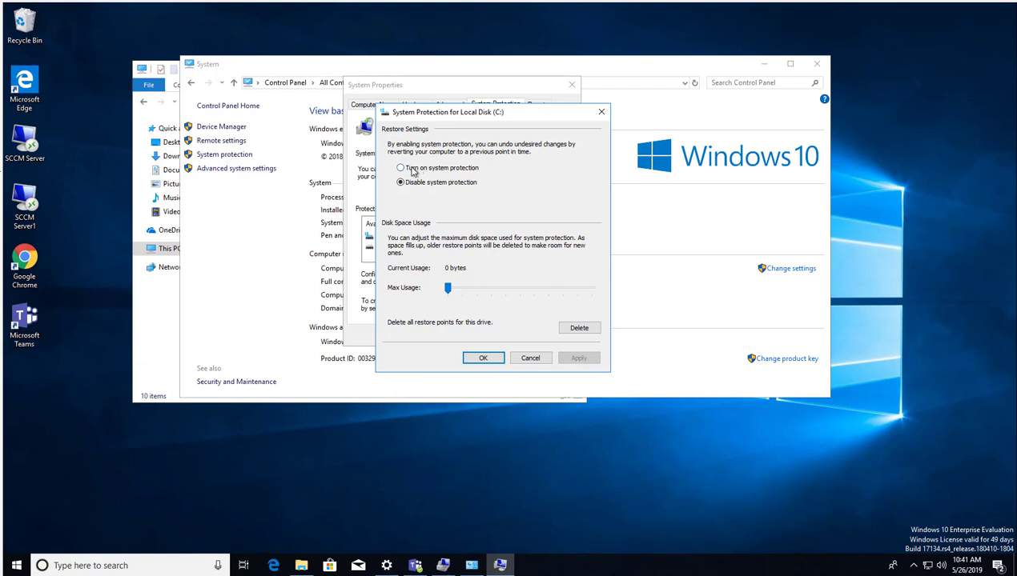
Enable protection for Local Disk (C:) and set Max Usage to 51% (25.19 GB).
click(401, 169)
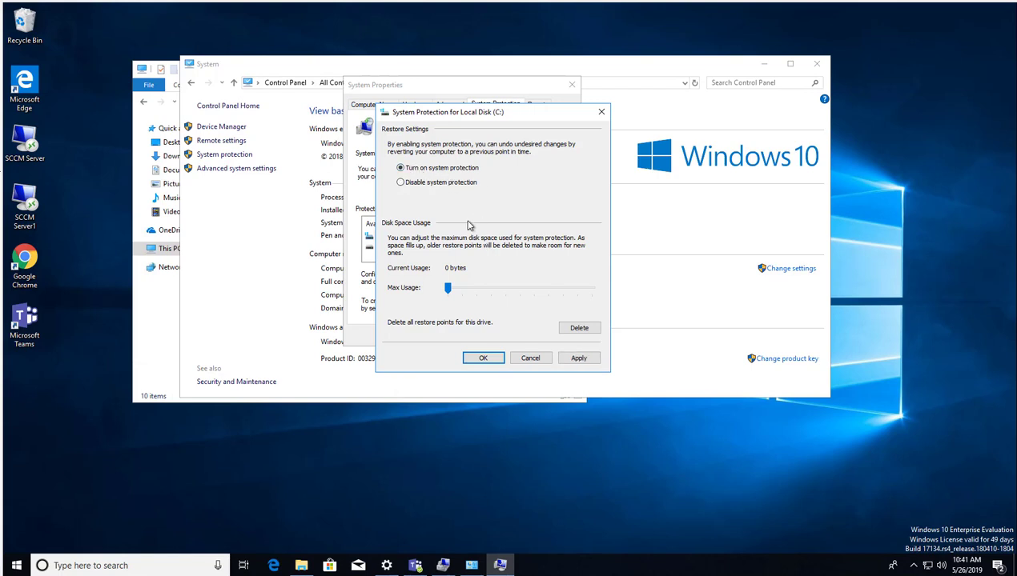
mouse_move(423, 278)
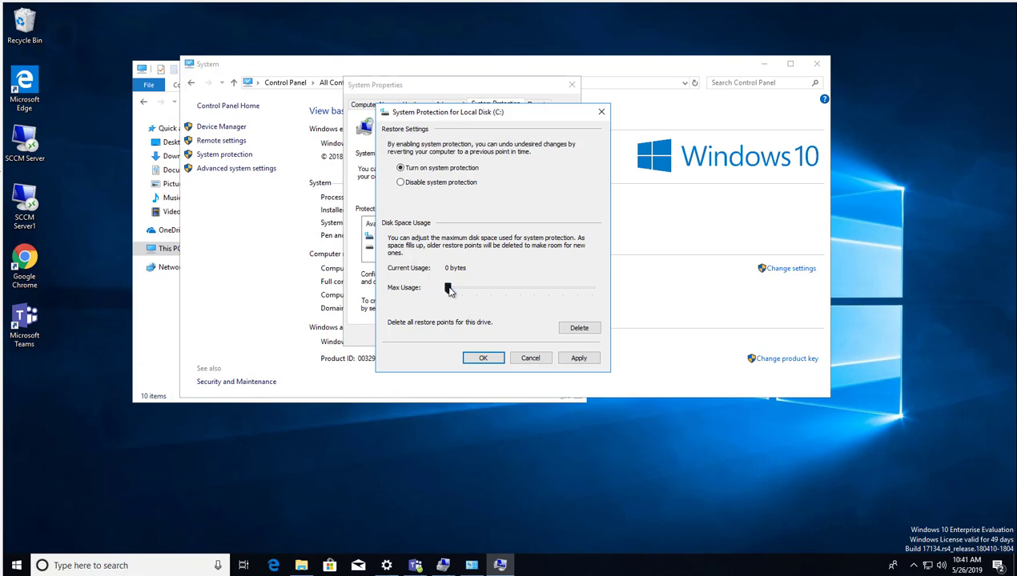
mouse_move(448, 288)
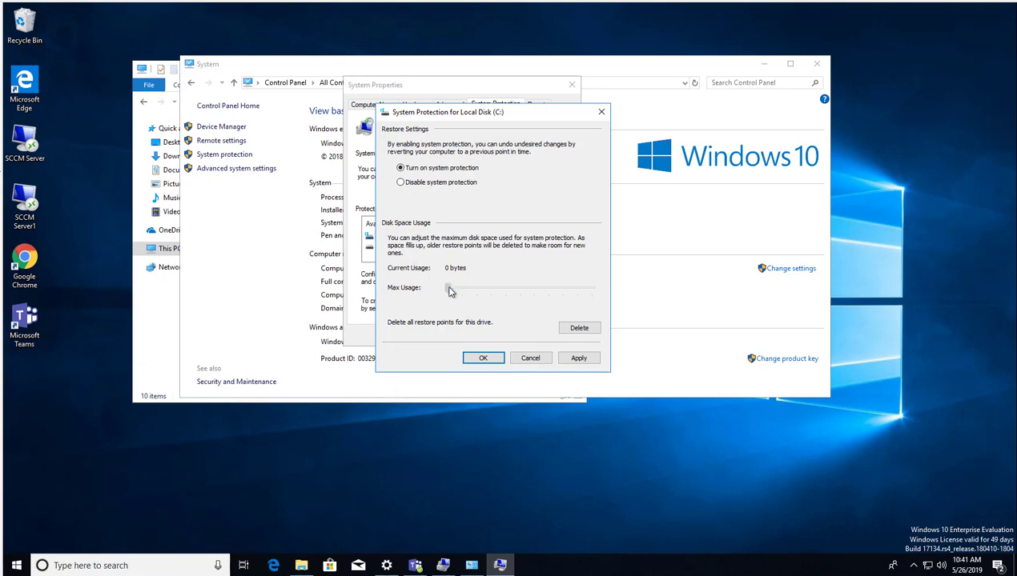
drag(448, 288, 453, 289)
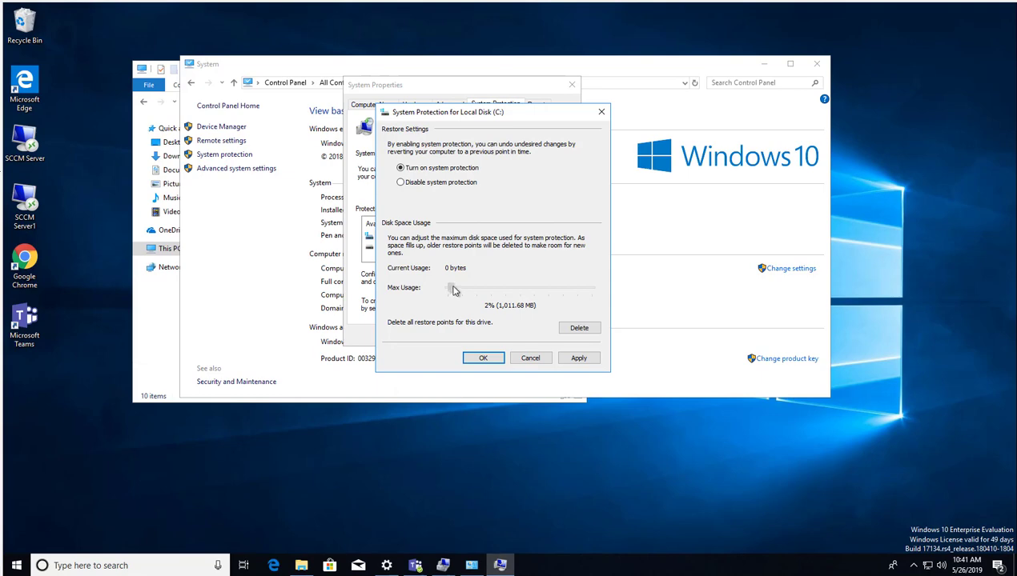
drag(452, 288, 465, 288)
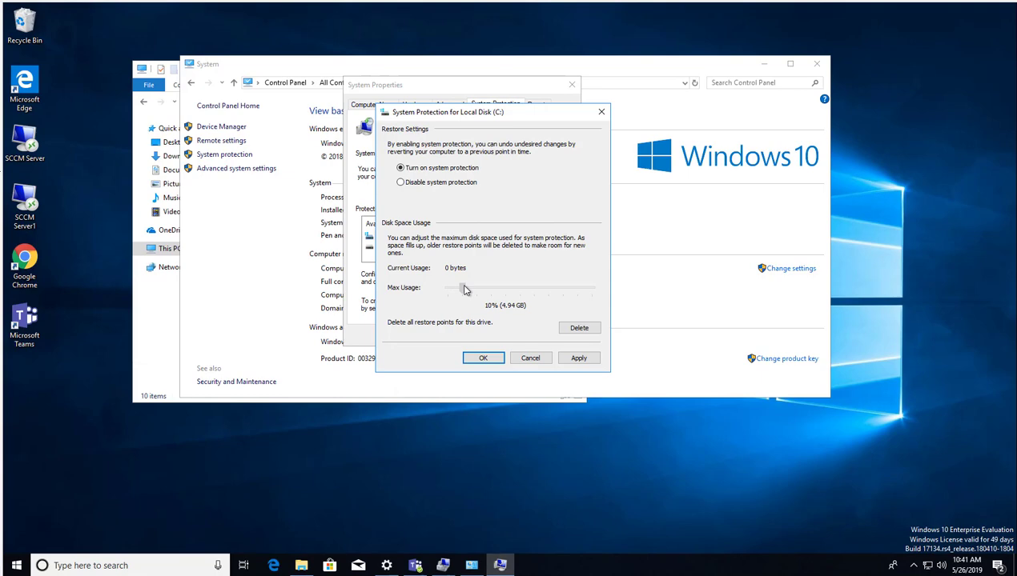
drag(463, 289, 484, 289)
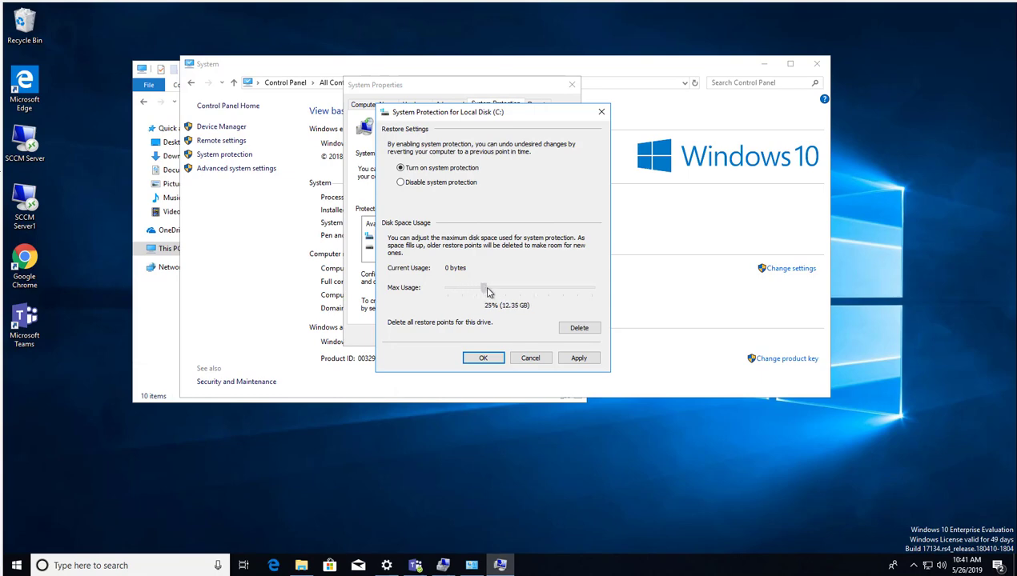
drag(483, 288, 574, 287)
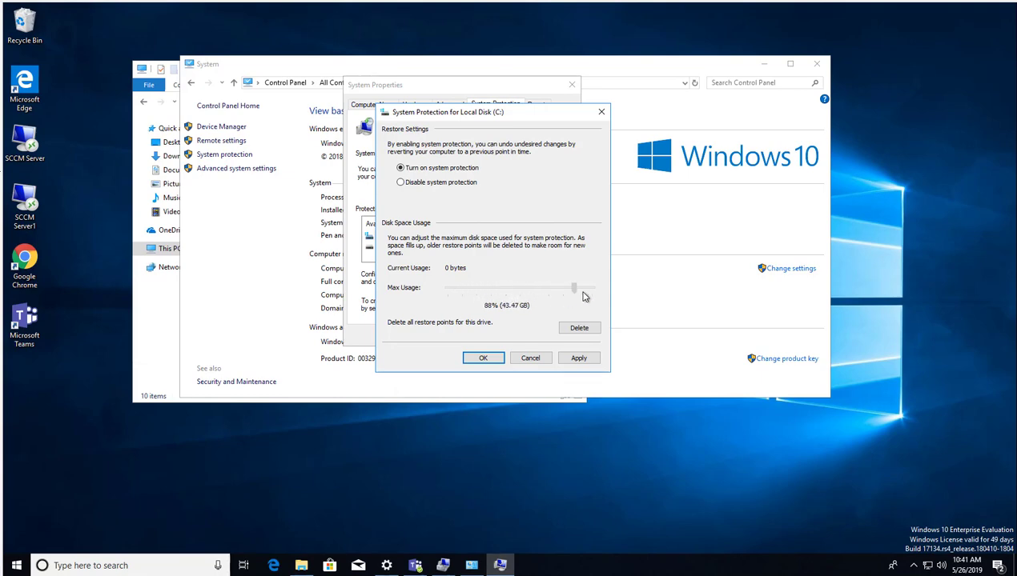
drag(574, 287, 593, 288)
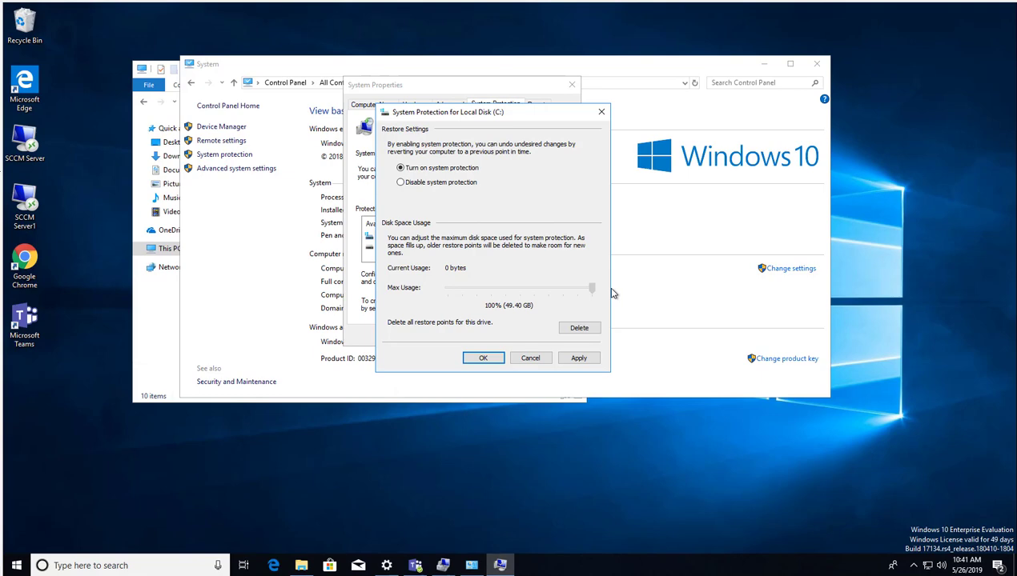
drag(591, 289, 502, 288)
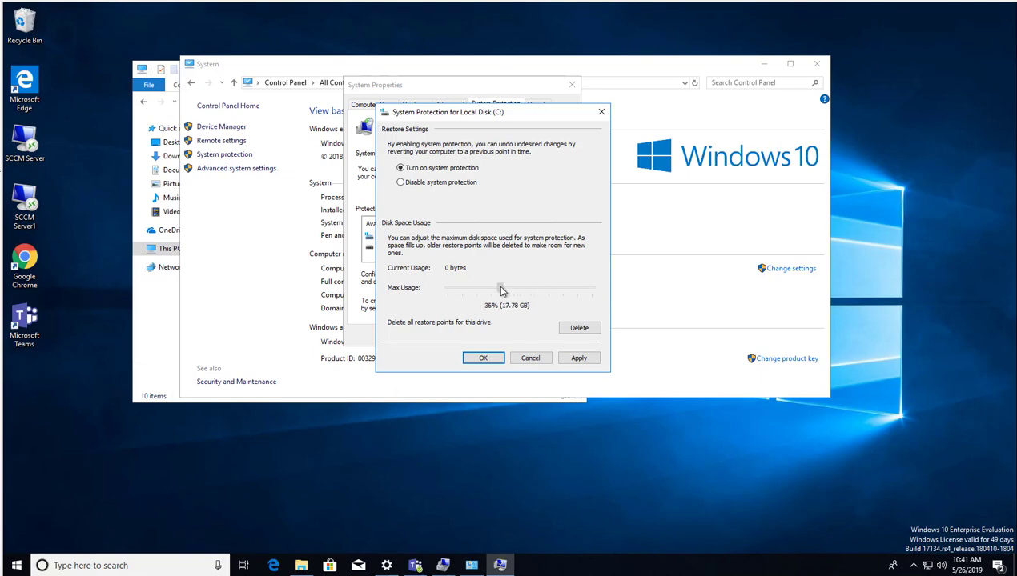
drag(496, 289, 505, 289)
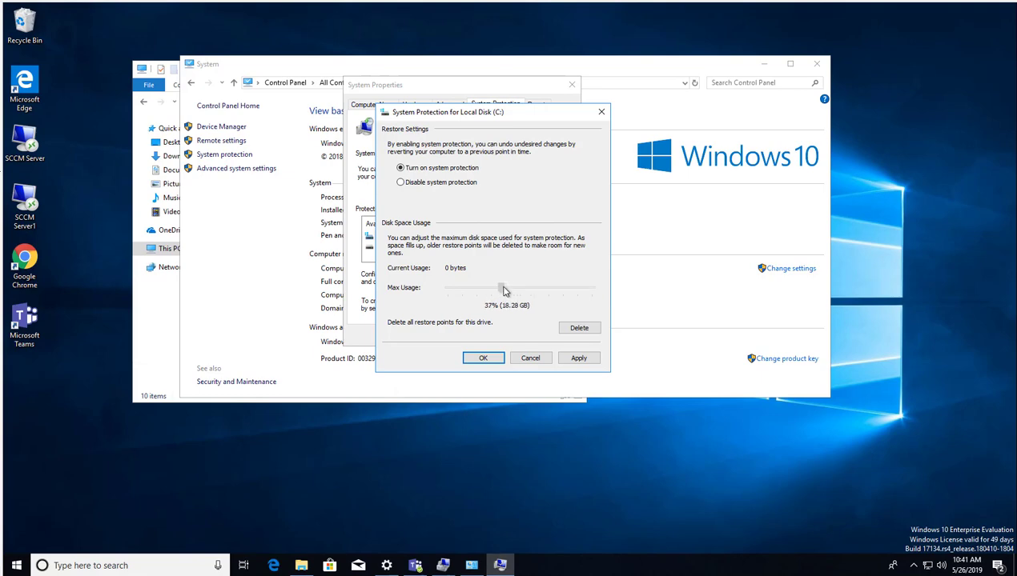
drag(503, 288, 516, 288)
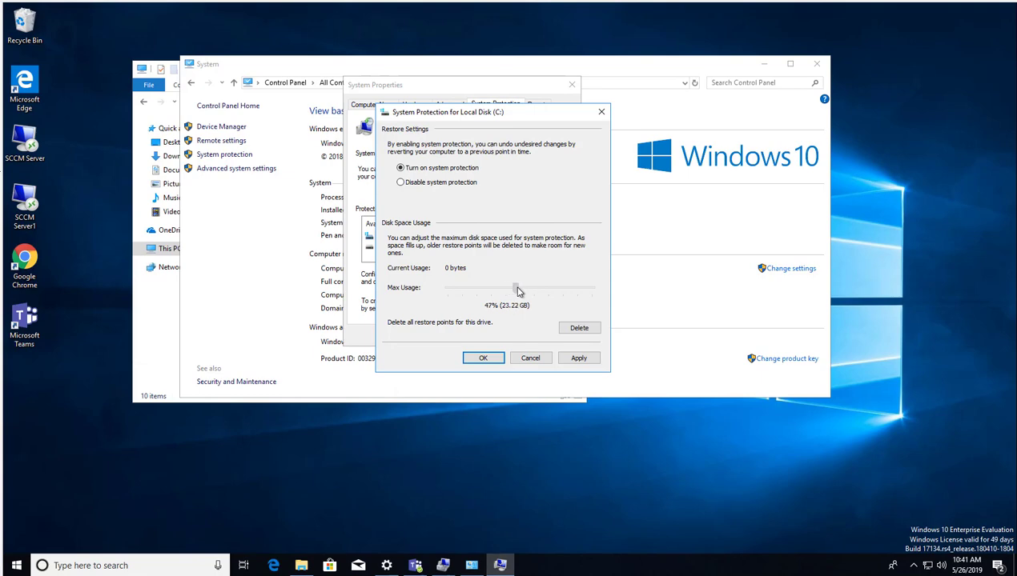
drag(516, 289, 524, 290)
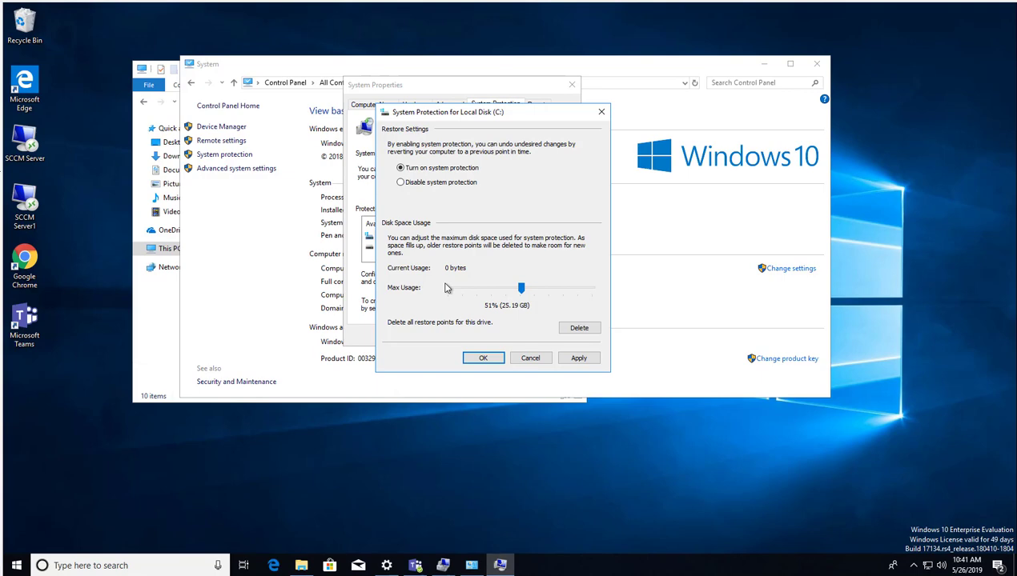
mouse_move(495, 302)
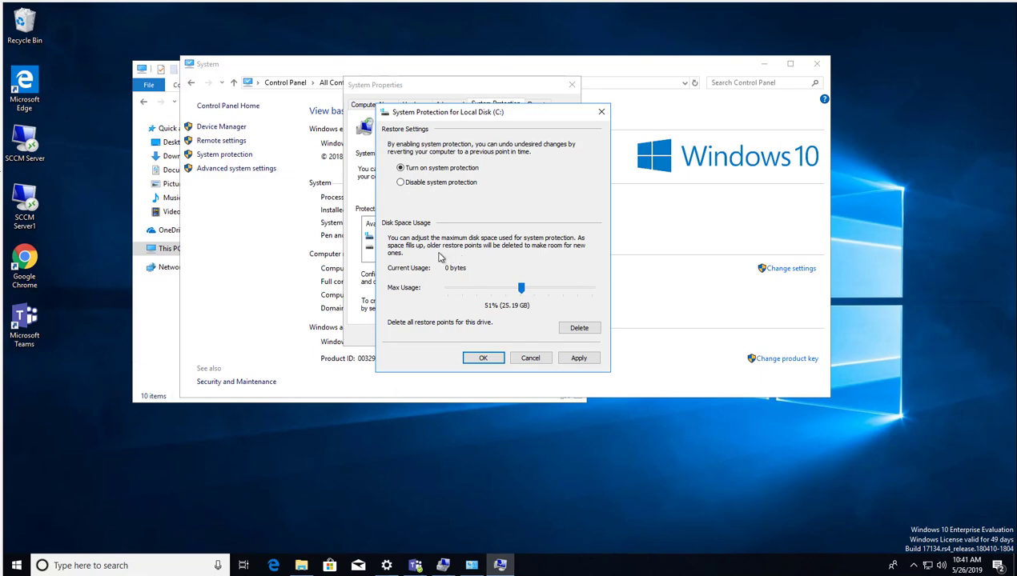
mouse_move(454, 250)
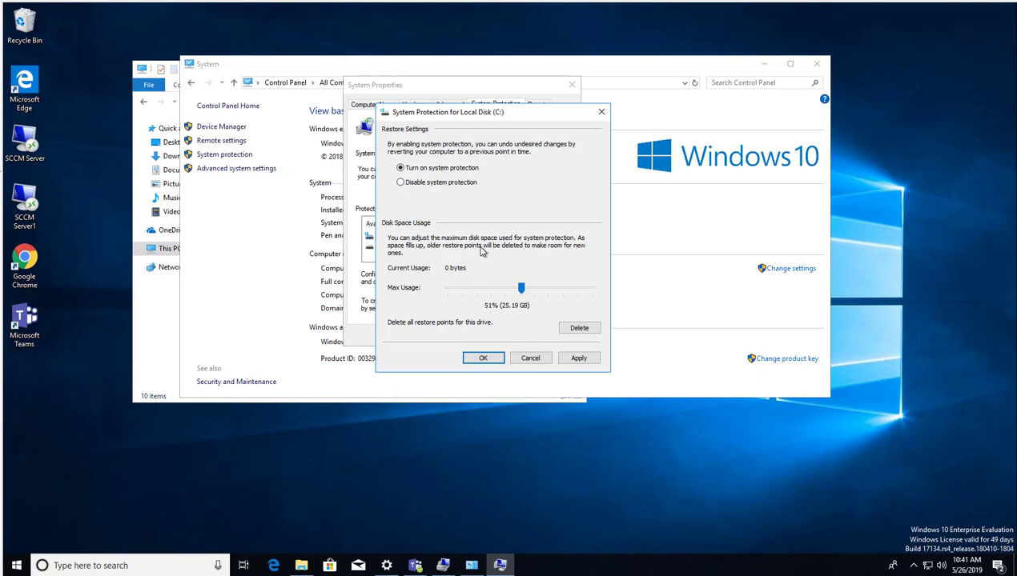
mouse_move(578, 254)
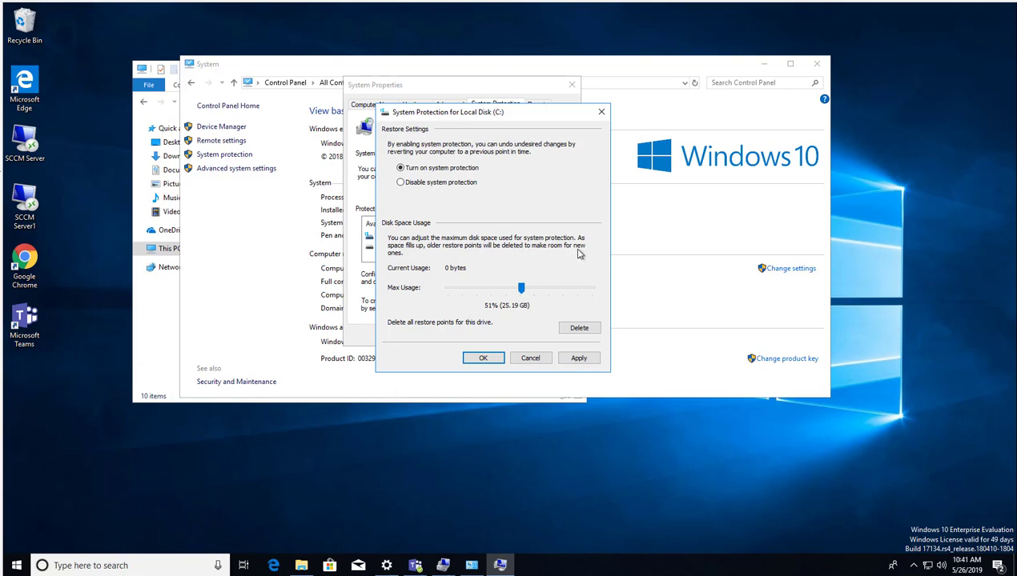
mouse_move(456, 340)
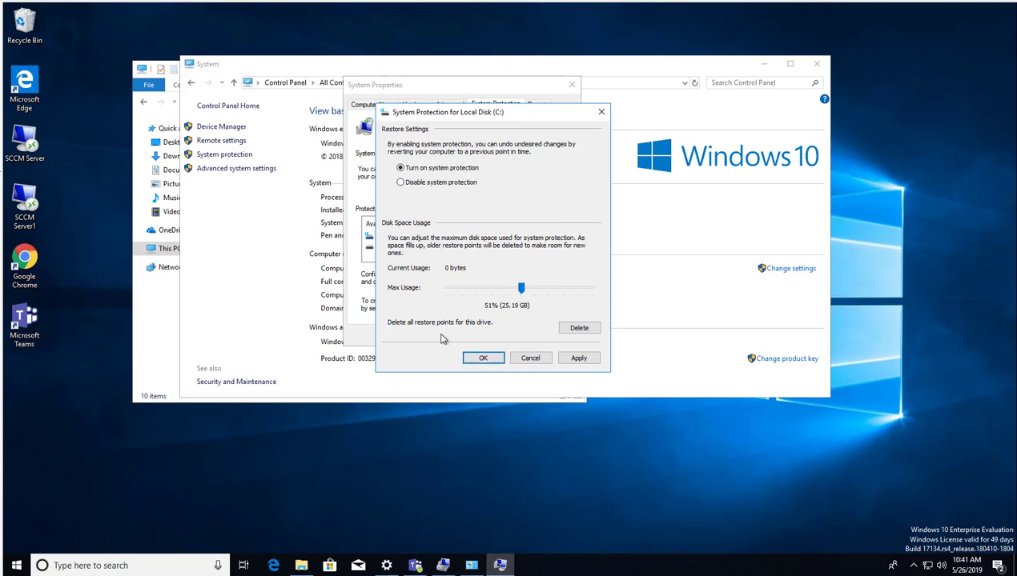
mouse_move(413, 333)
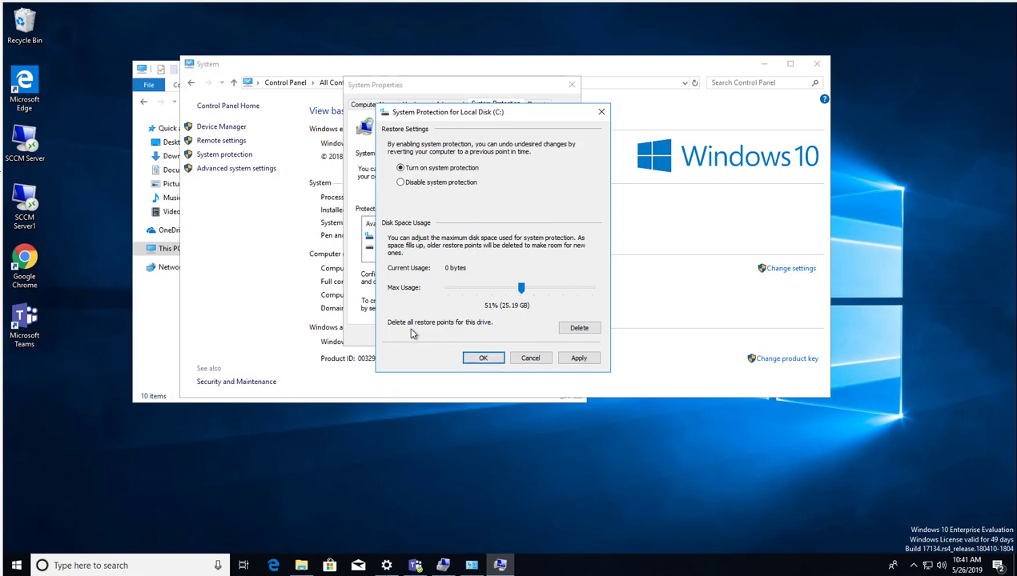
mouse_move(551, 333)
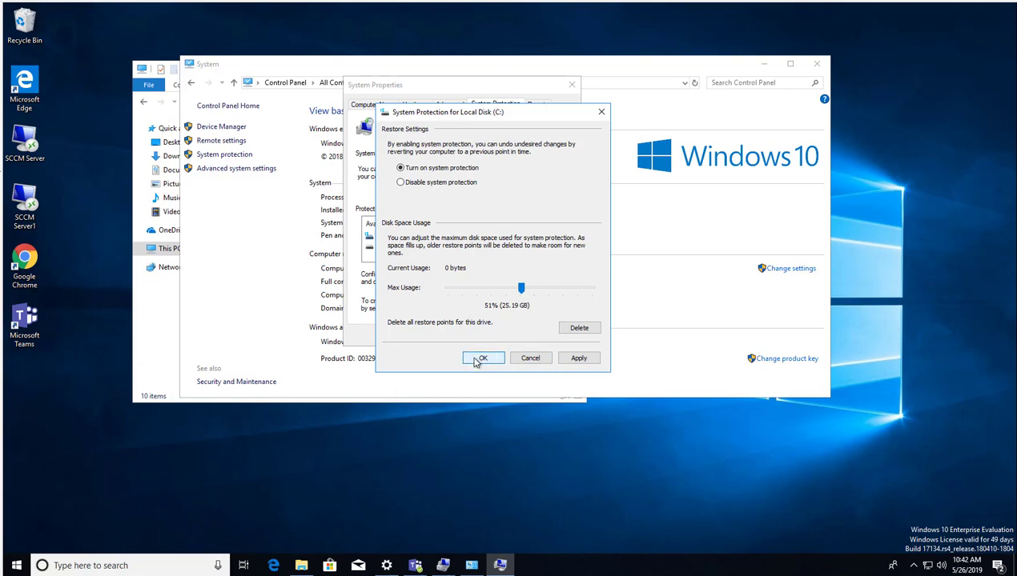
Confirm the C: settings, verify its protection shows On, and close System Properties.
click(483, 358)
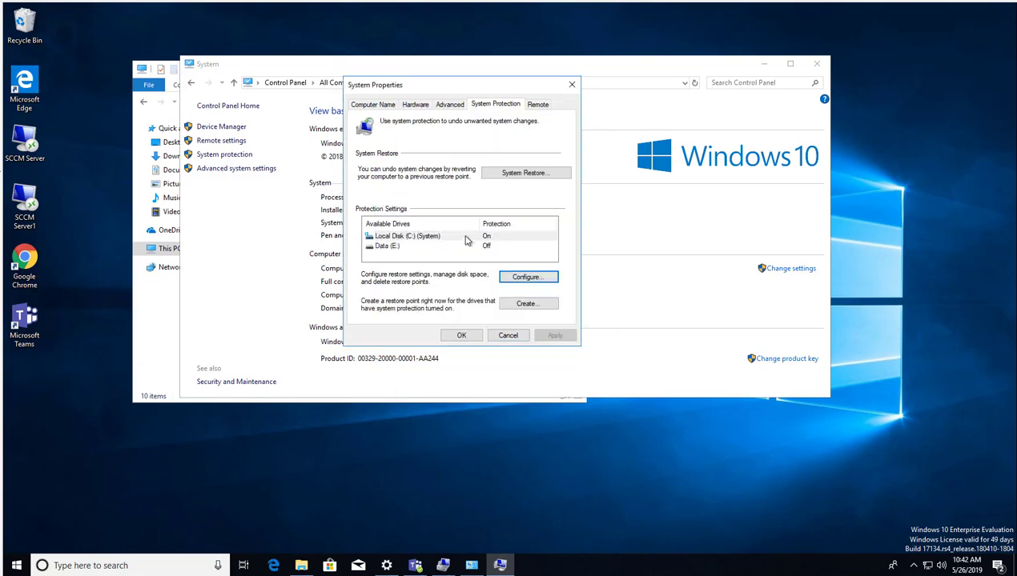
click(407, 236)
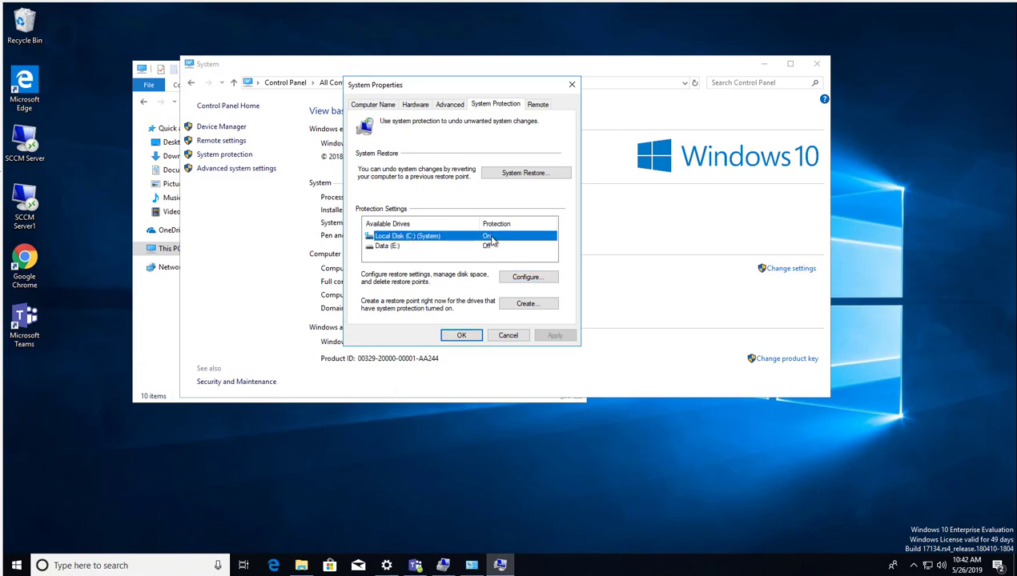
mouse_move(496, 238)
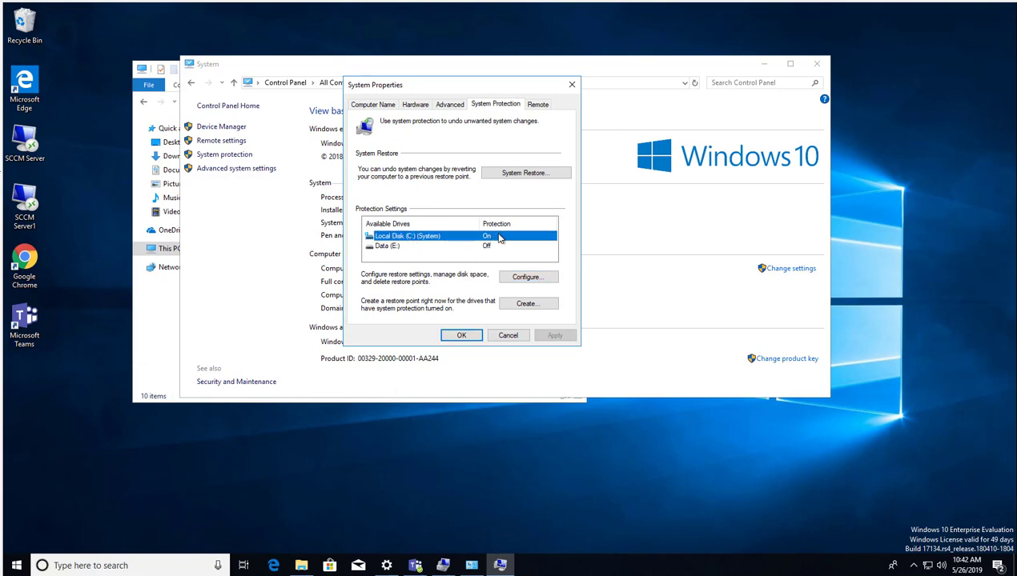
click(461, 335)
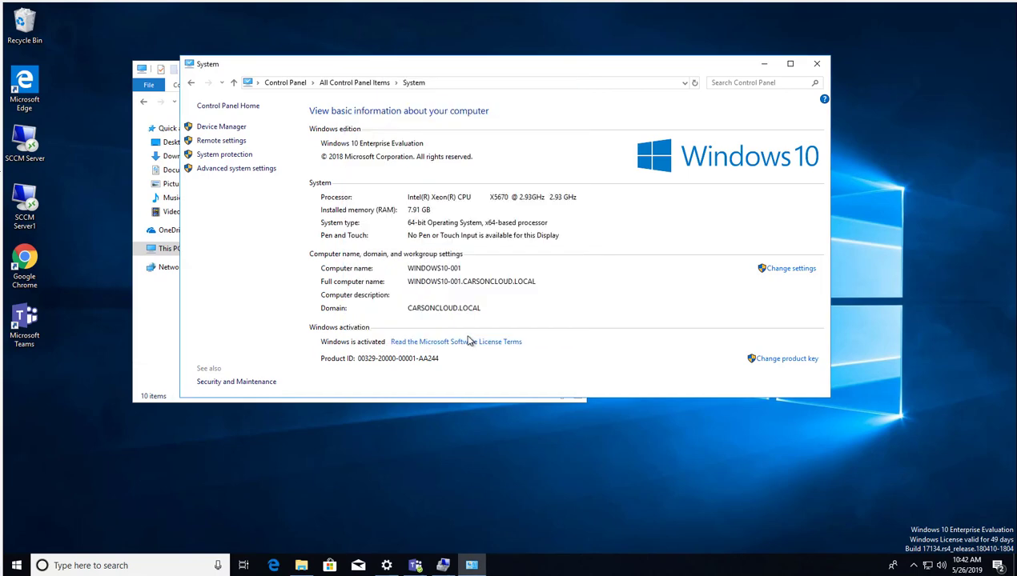
mouse_move(628, 359)
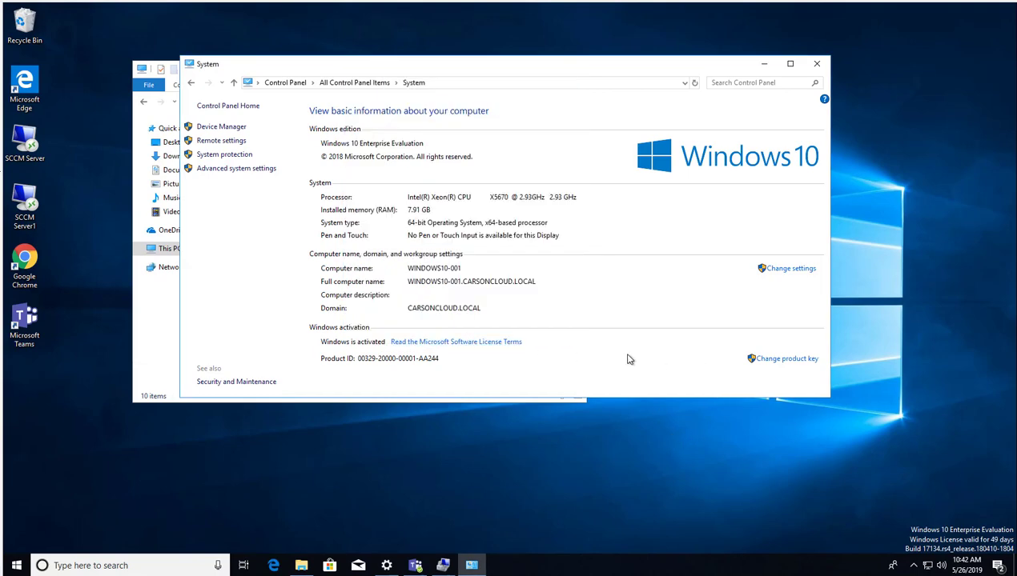